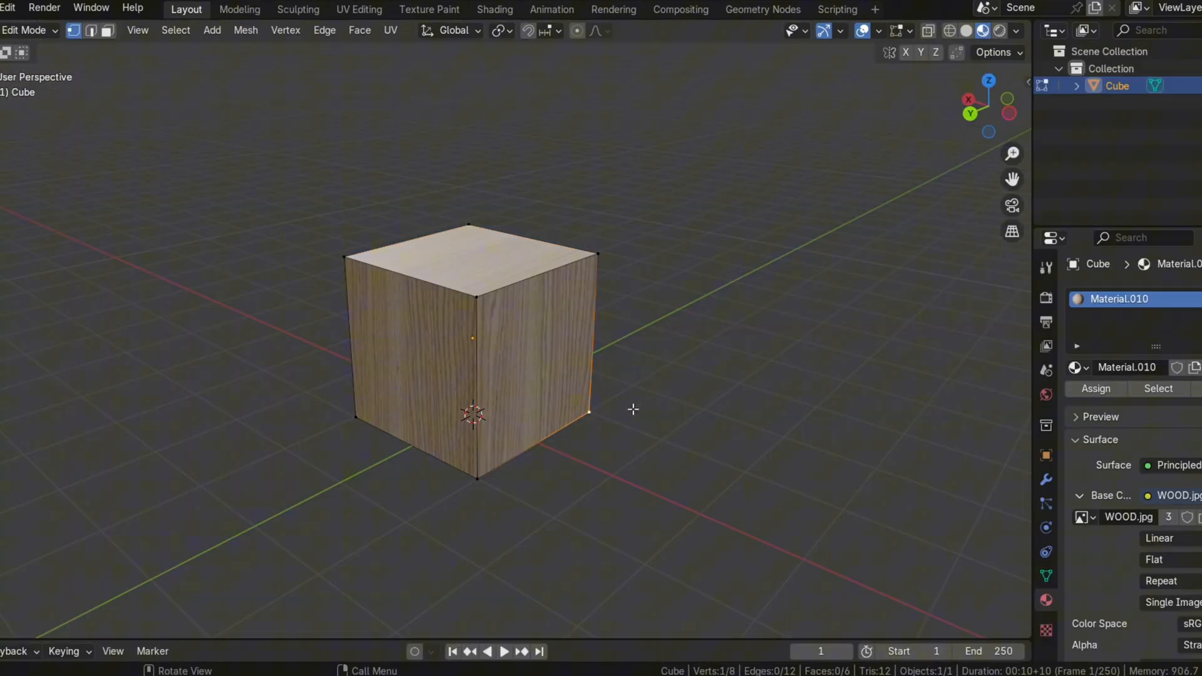
Return the wood-textured cube to Object Mode, then switch over to the browser.
{"action": "key", "text": "Tab"}
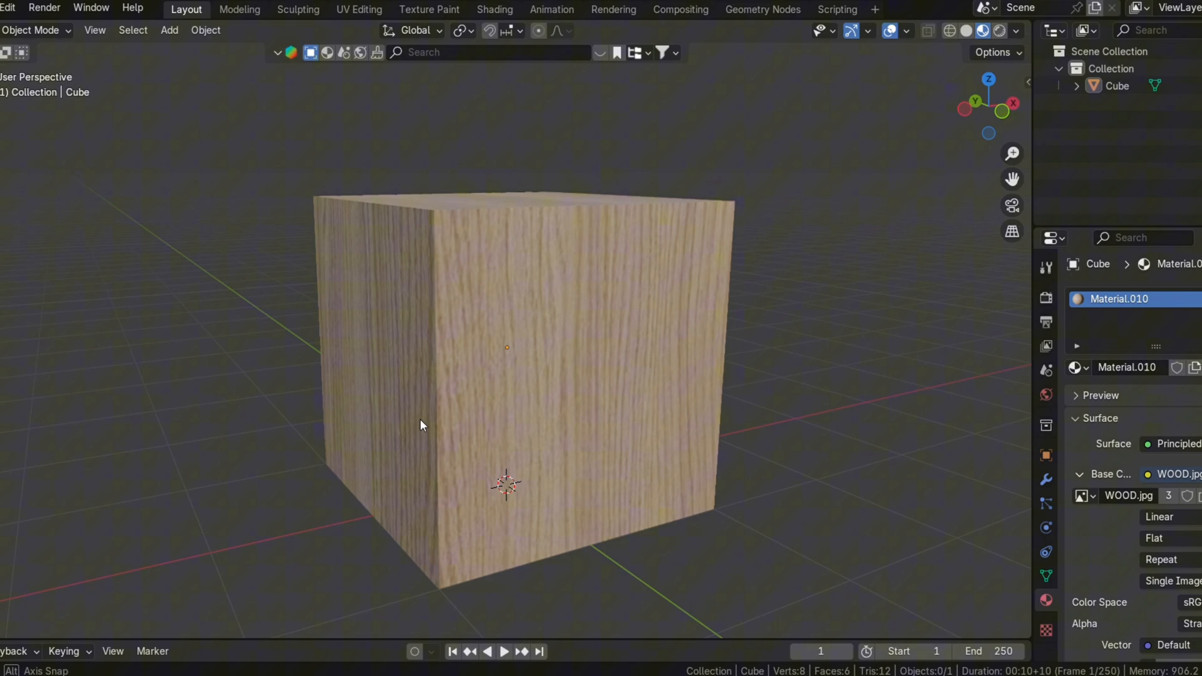
{"action": "key", "text": "alt+tab"}
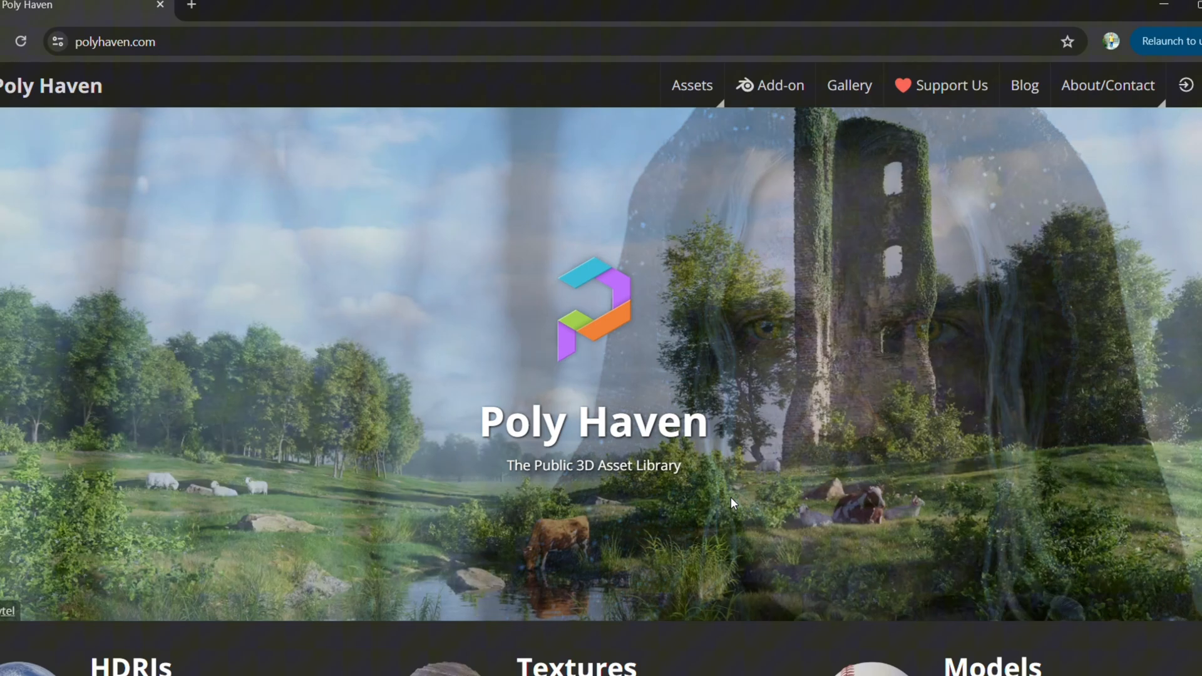
Scroll the Poly Haven homepage and enter the textures library.
{"action": "scroll", "scroll_direction": "down", "scroll_amount": 3}
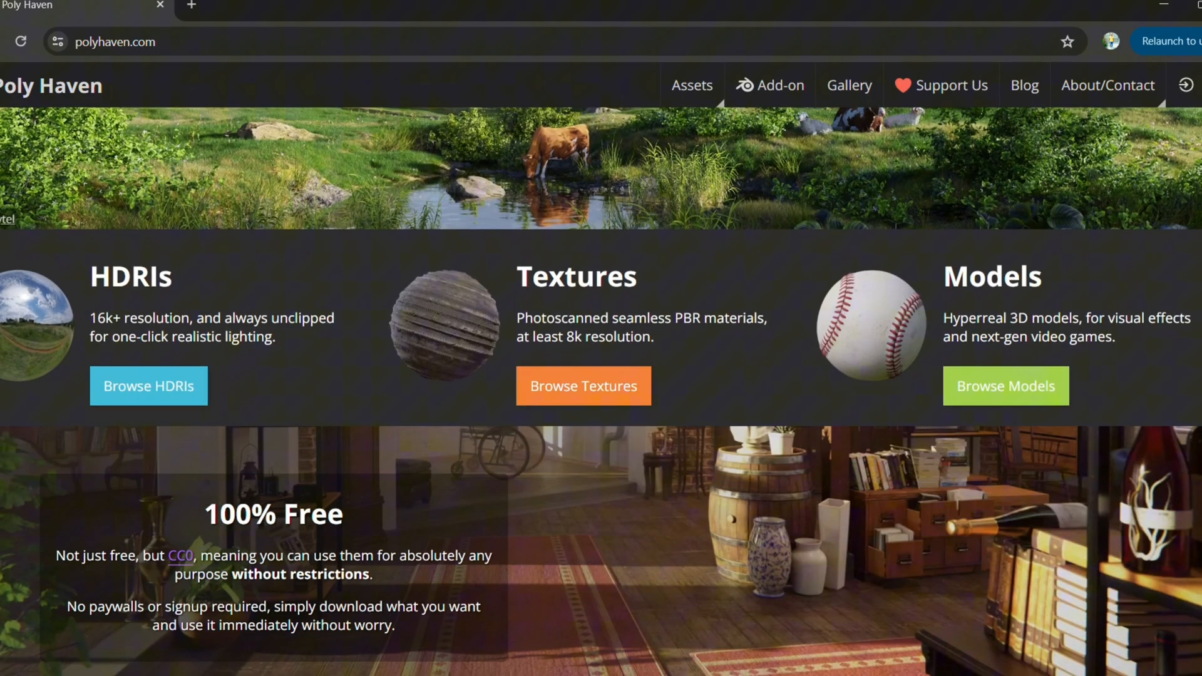
{"action": "left_click", "coordinate": [582, 385]}
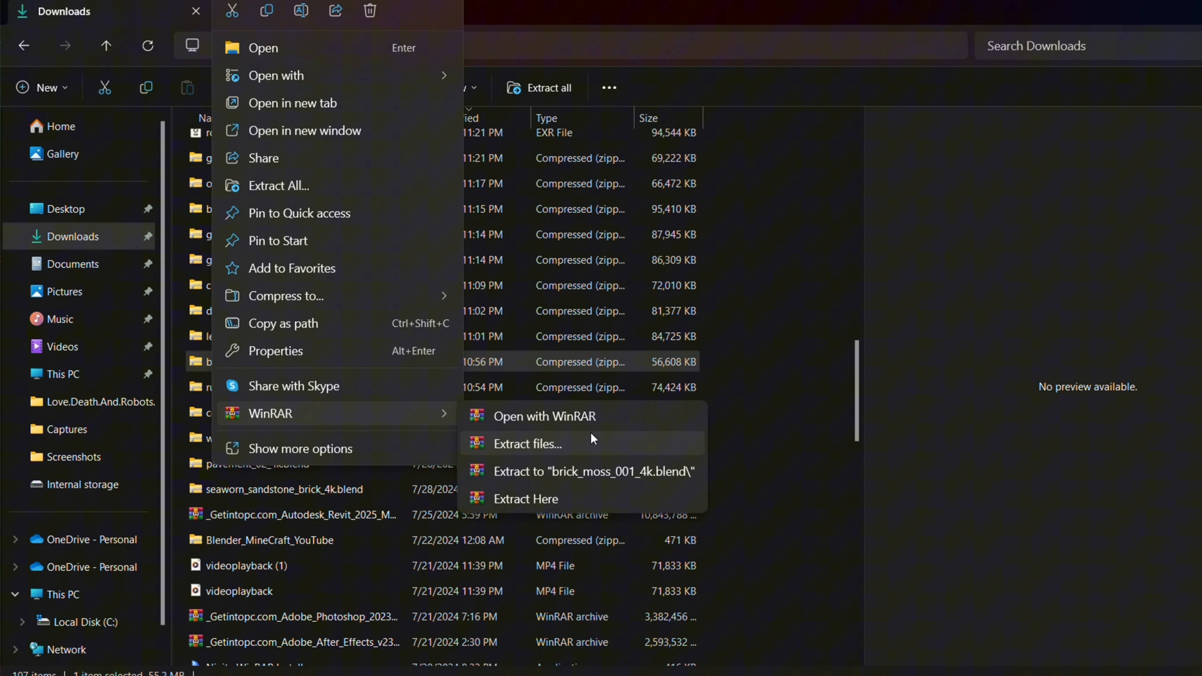
Extract brick_moss_001_4k.blend with WinRAR into its same-named Downloads folder.
{"action": "left_click", "coordinate": [528, 444]}
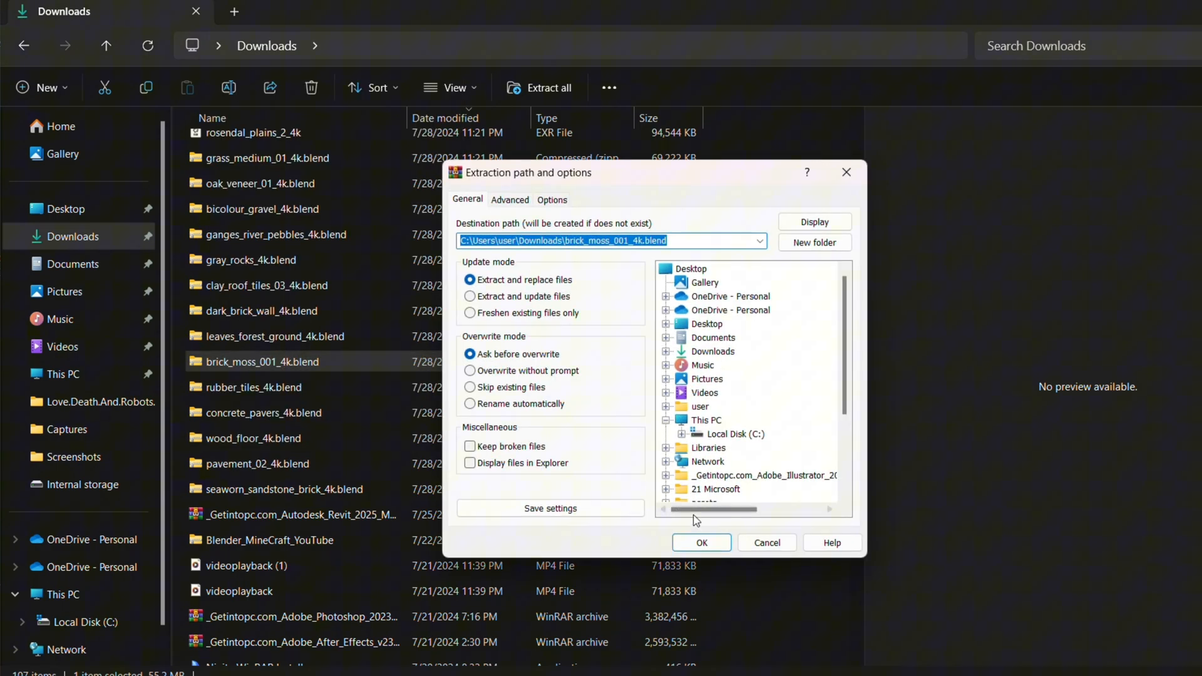
{"action": "left_click", "coordinate": [700, 542]}
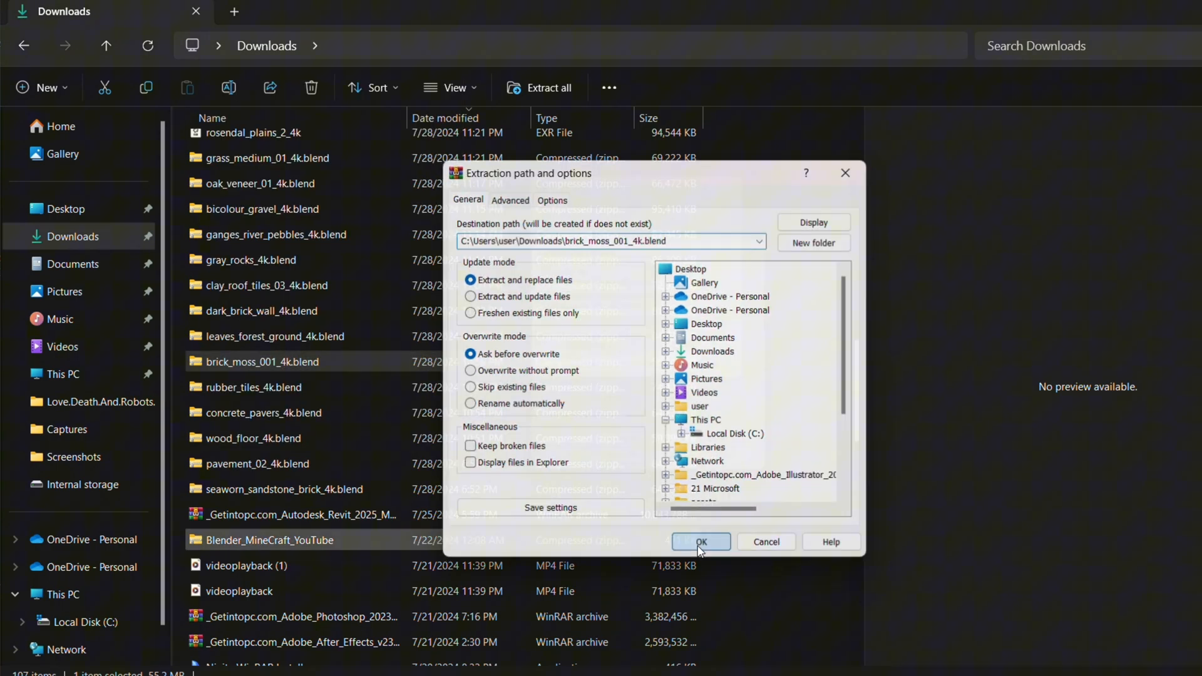
{"action": "left_click", "coordinate": [699, 543]}
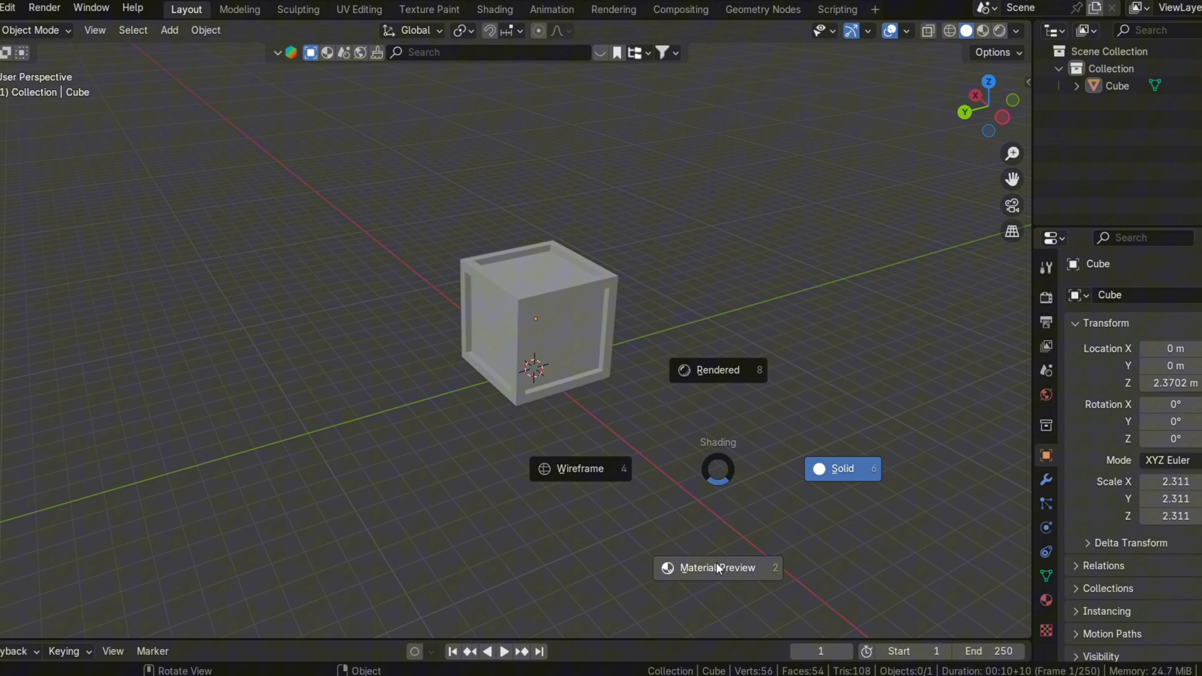
Try switching the viewport shading to Material Preview.
{"action": "left_click", "coordinate": [842, 469]}
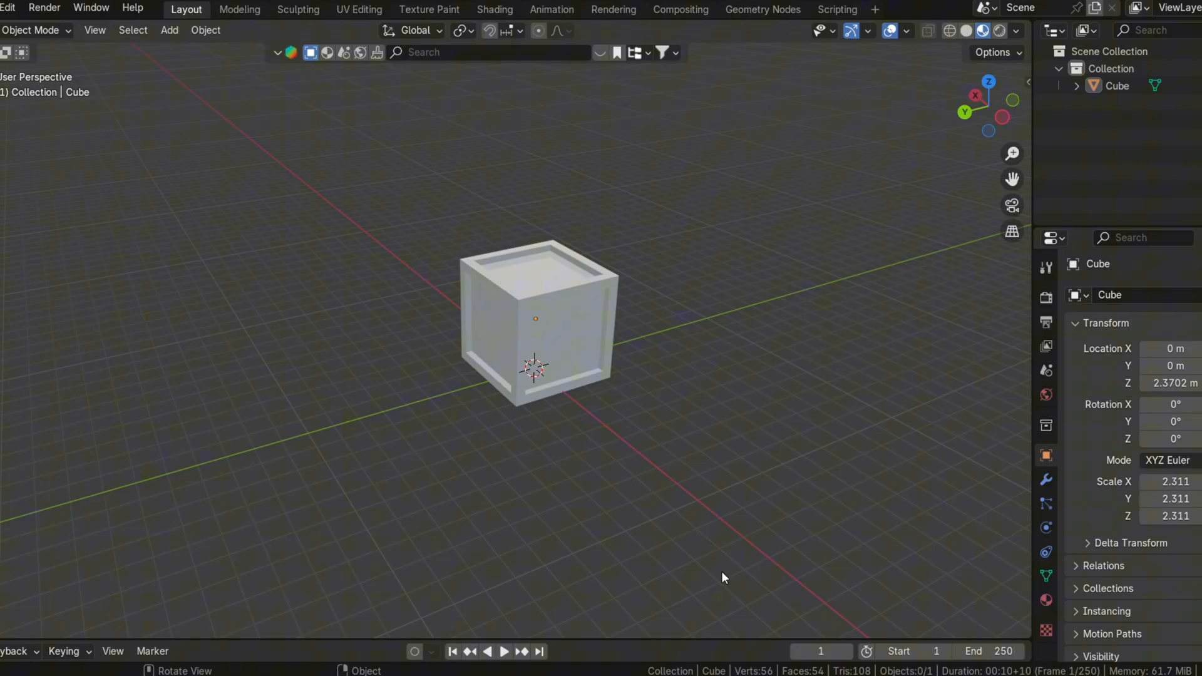
{"action": "mouse_move", "coordinate": [652, 647]}
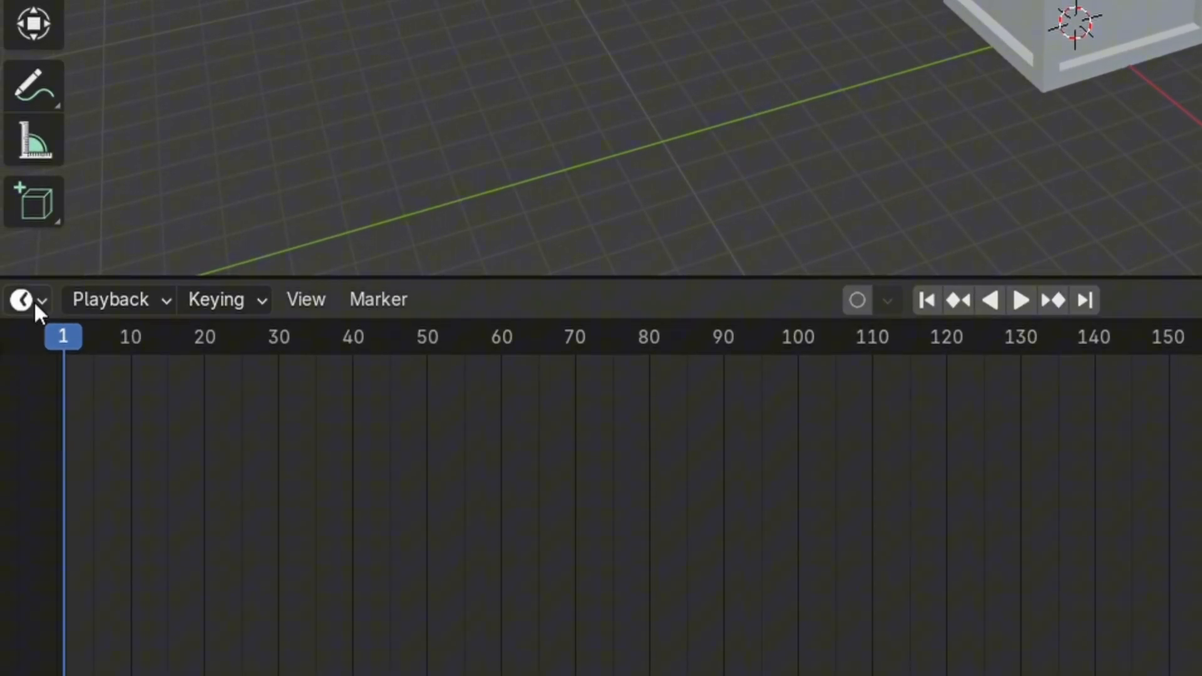
Turn the timeline into a Shader Editor and add new Material.001 to the cube.
{"action": "left_click", "coordinate": [21, 299]}
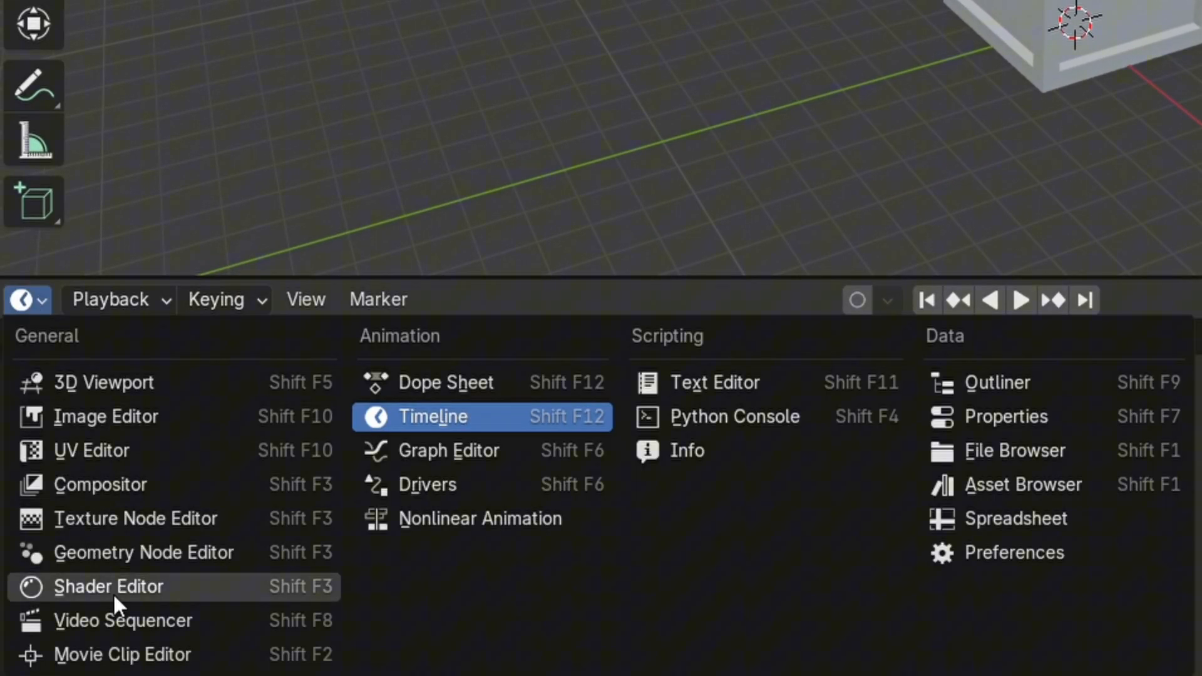
{"action": "left_click", "coordinate": [109, 586]}
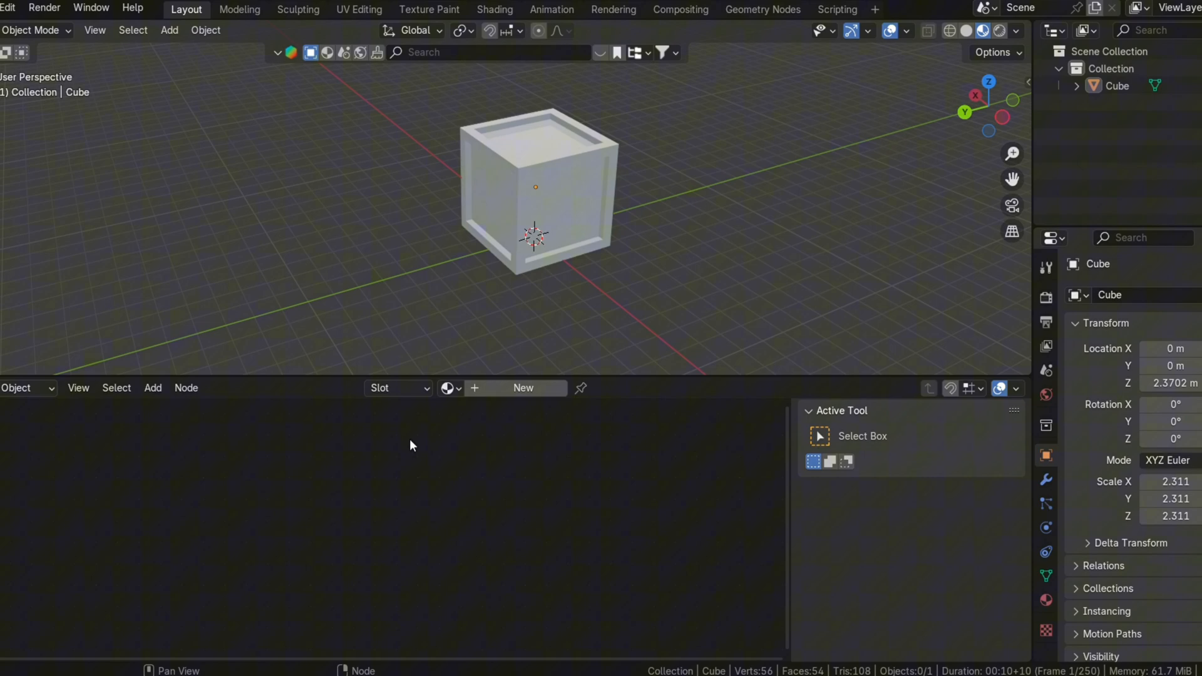
{"action": "left_click", "coordinate": [535, 188]}
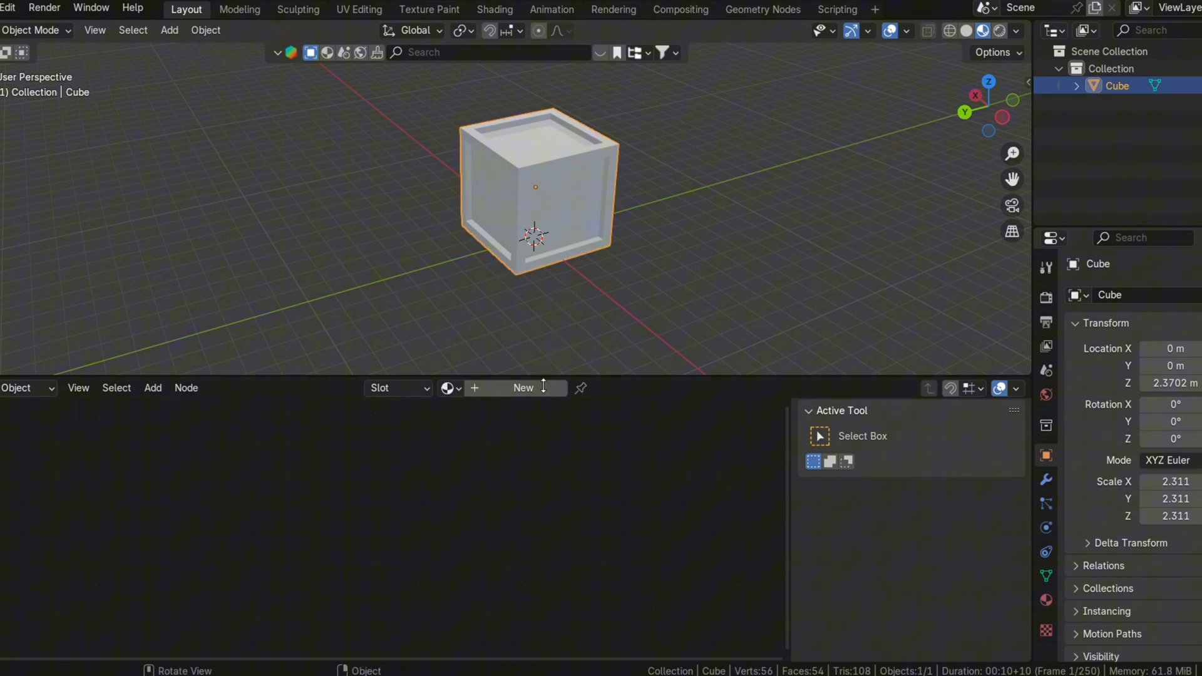
{"action": "left_click", "coordinate": [524, 387]}
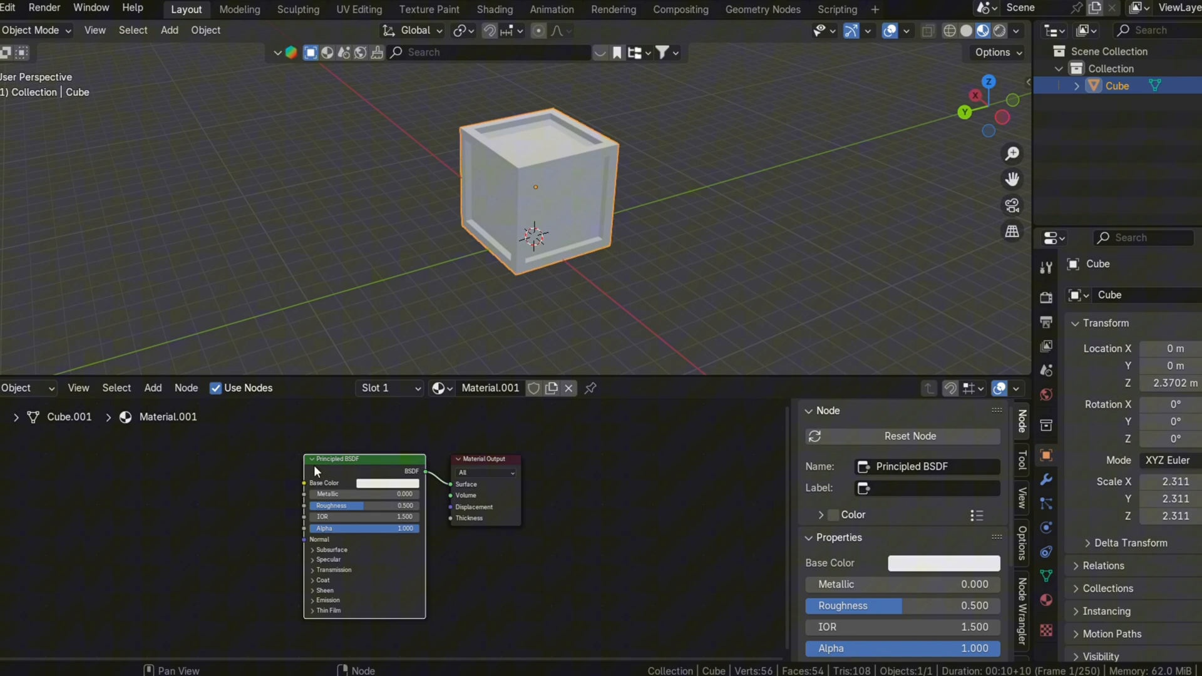
{"action": "mouse_move", "coordinate": [246, 528]}
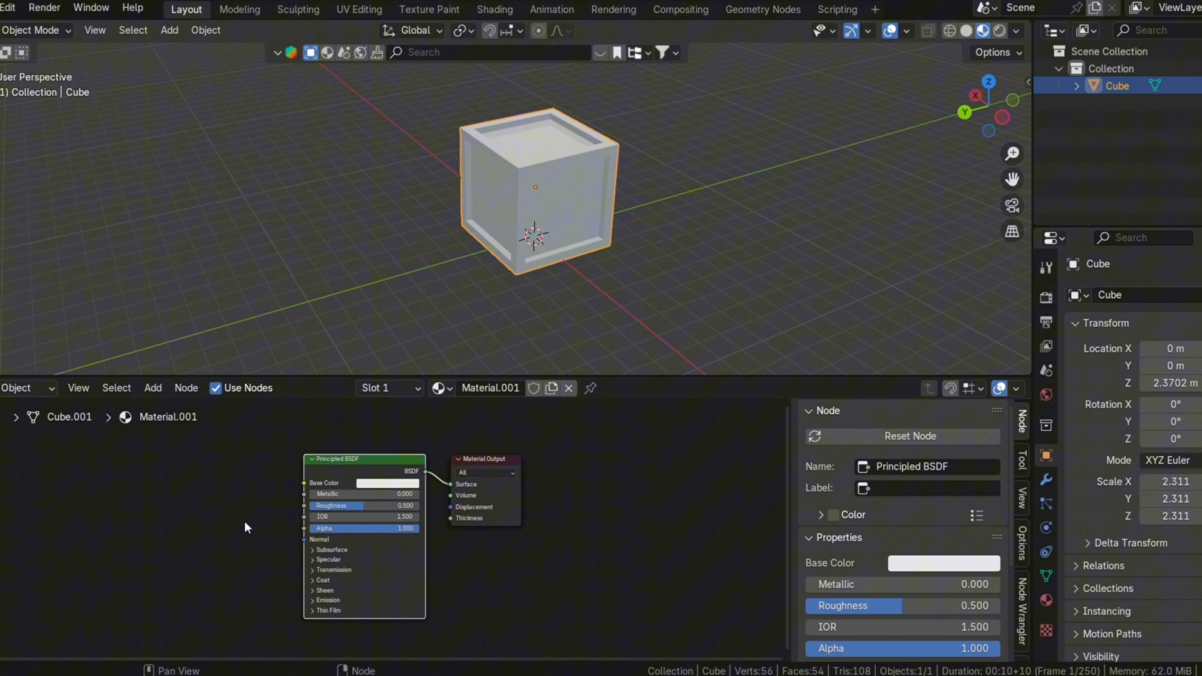
Load the dark_brick_wall_4k maps with Principled Texture Setup (Ctrl+Shift+T).
{"action": "key", "text": "ctrl+shift+t"}
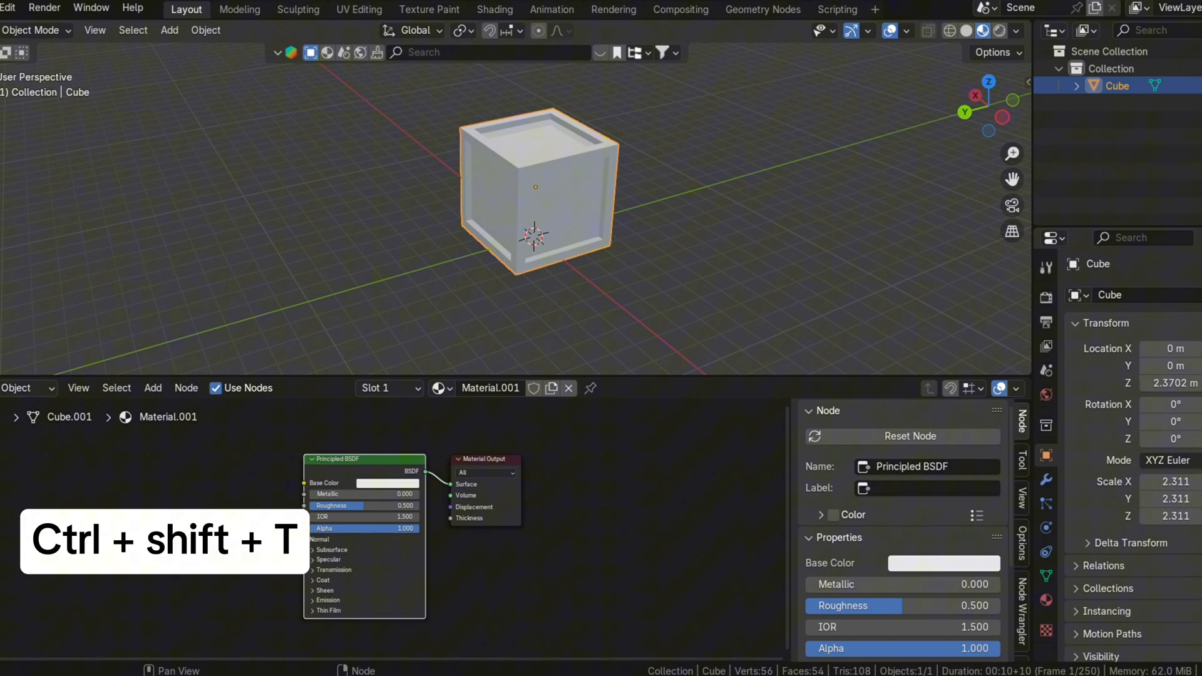
{"action": "key", "text": "ctrl+shift+t"}
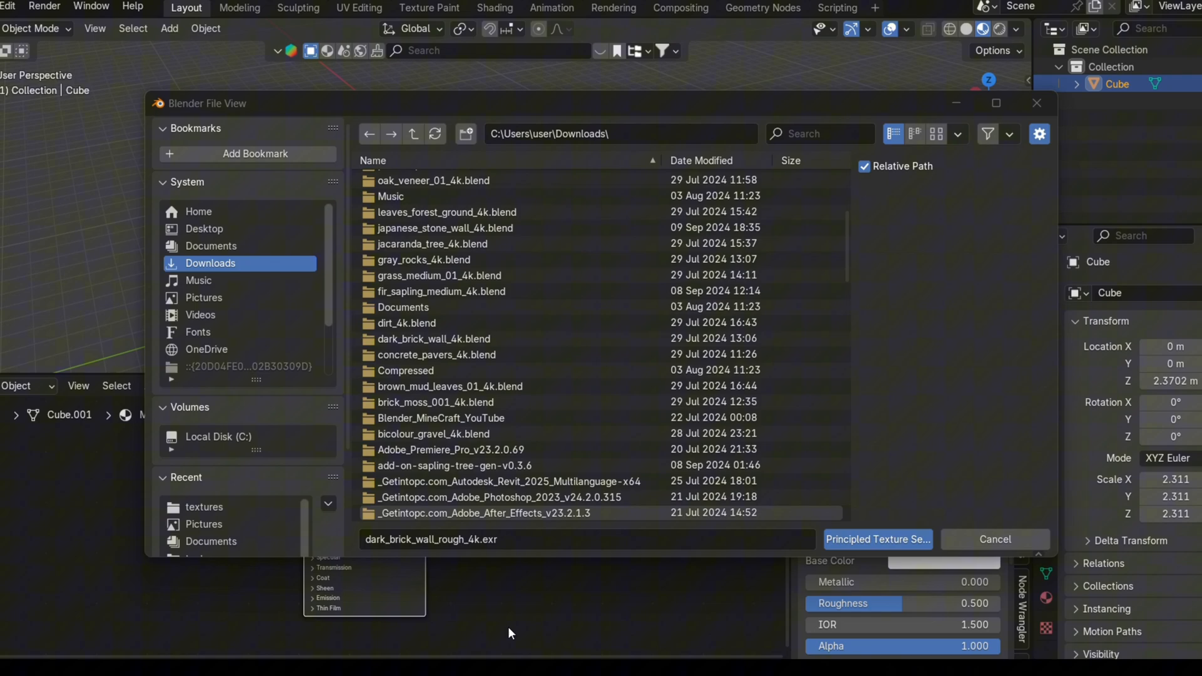
{"action": "left_click", "coordinate": [434, 338]}
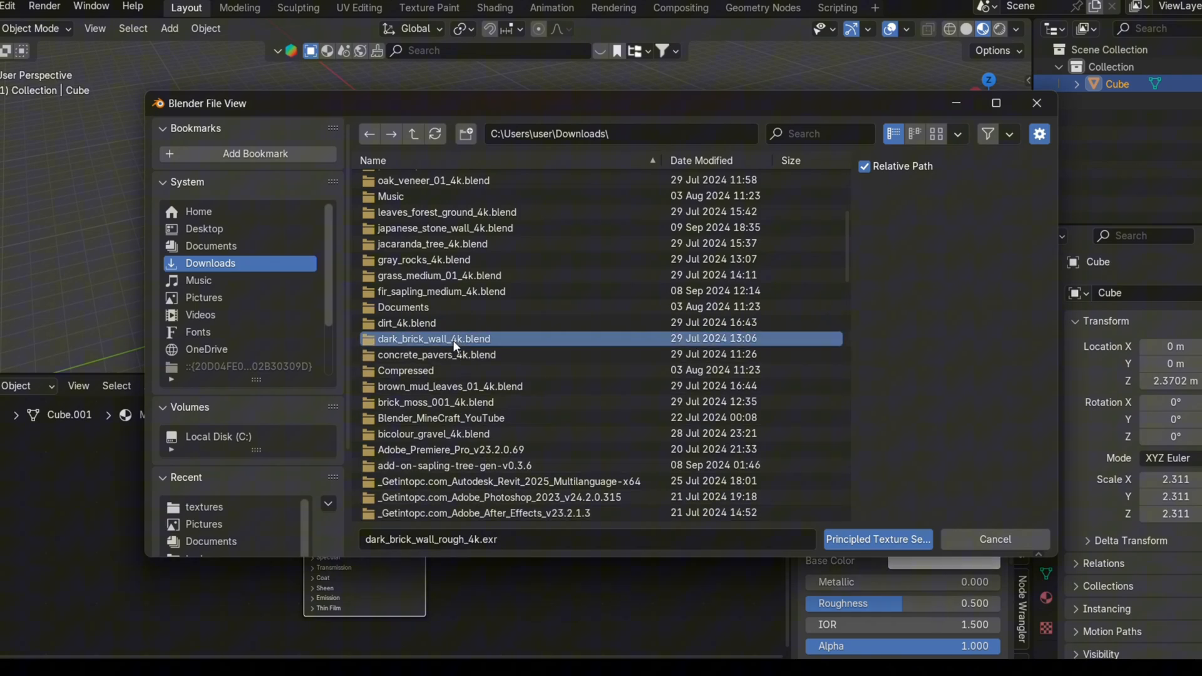
{"action": "double_click", "coordinate": [433, 338]}
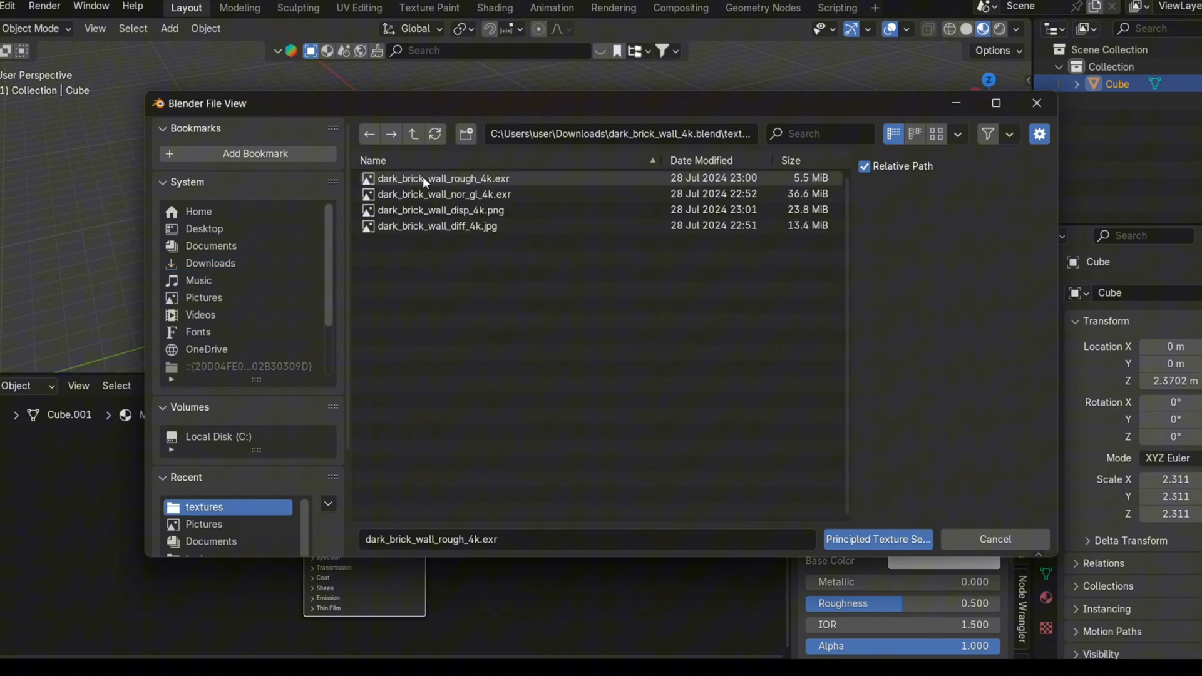
{"action": "left_click", "coordinate": [437, 226]}
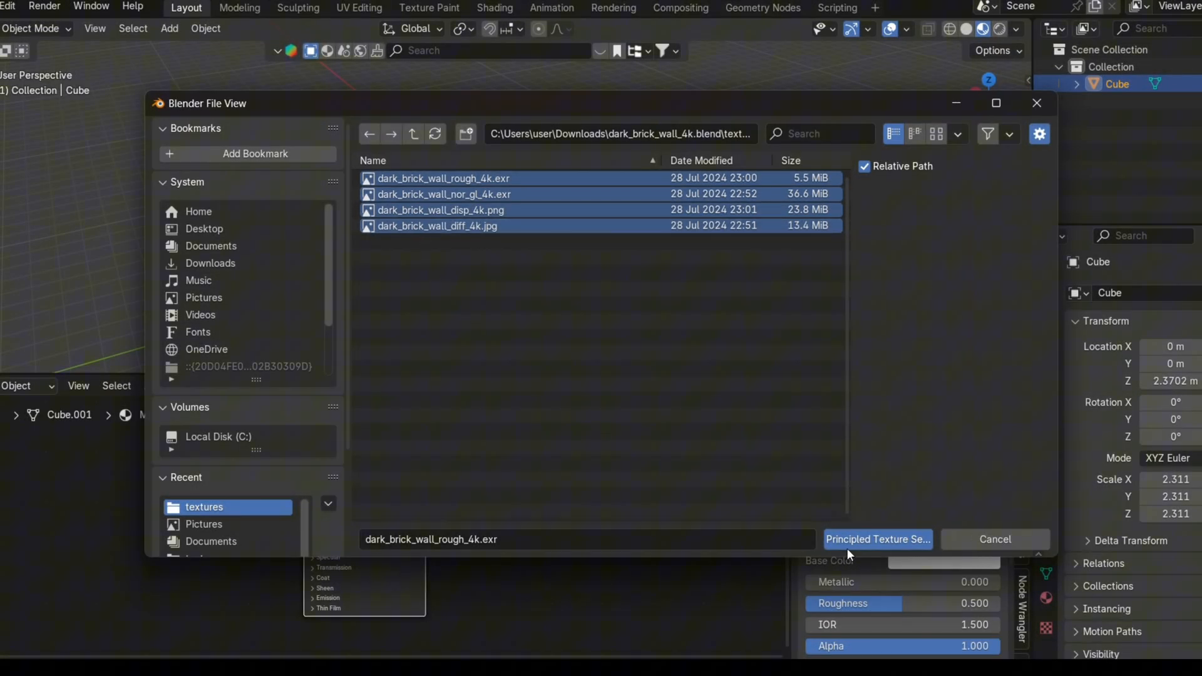
{"action": "left_click", "coordinate": [876, 539]}
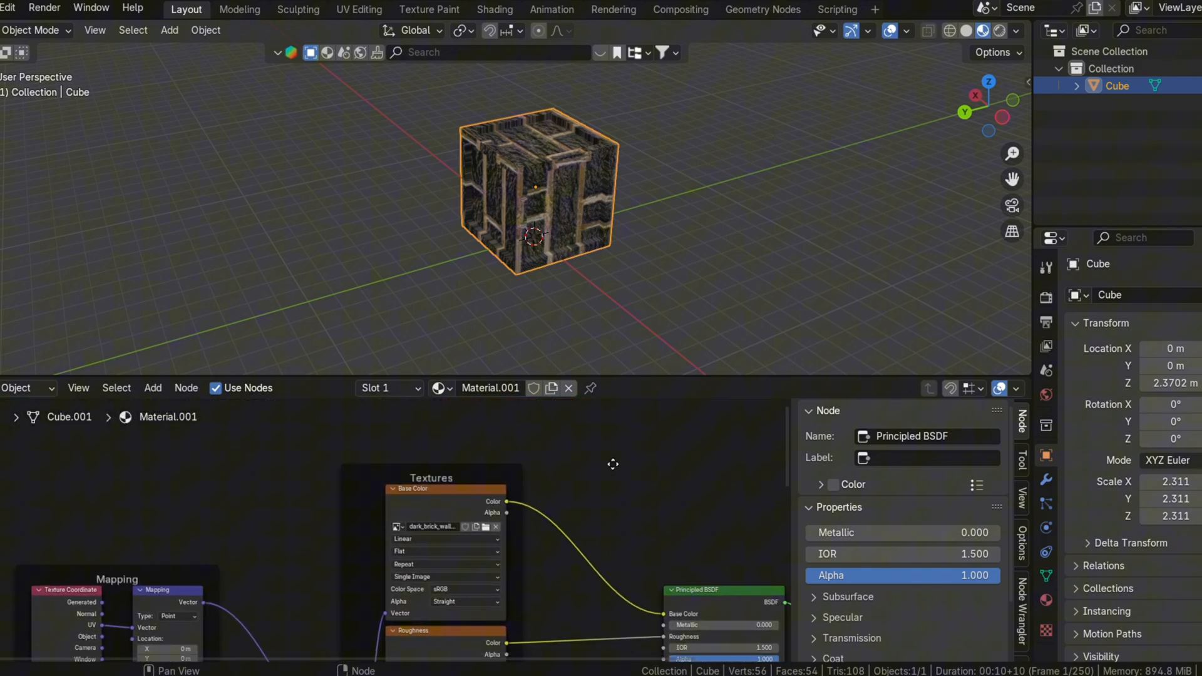
Put the brick-textured cube into Edit Mode.
{"action": "key", "text": "tab"}
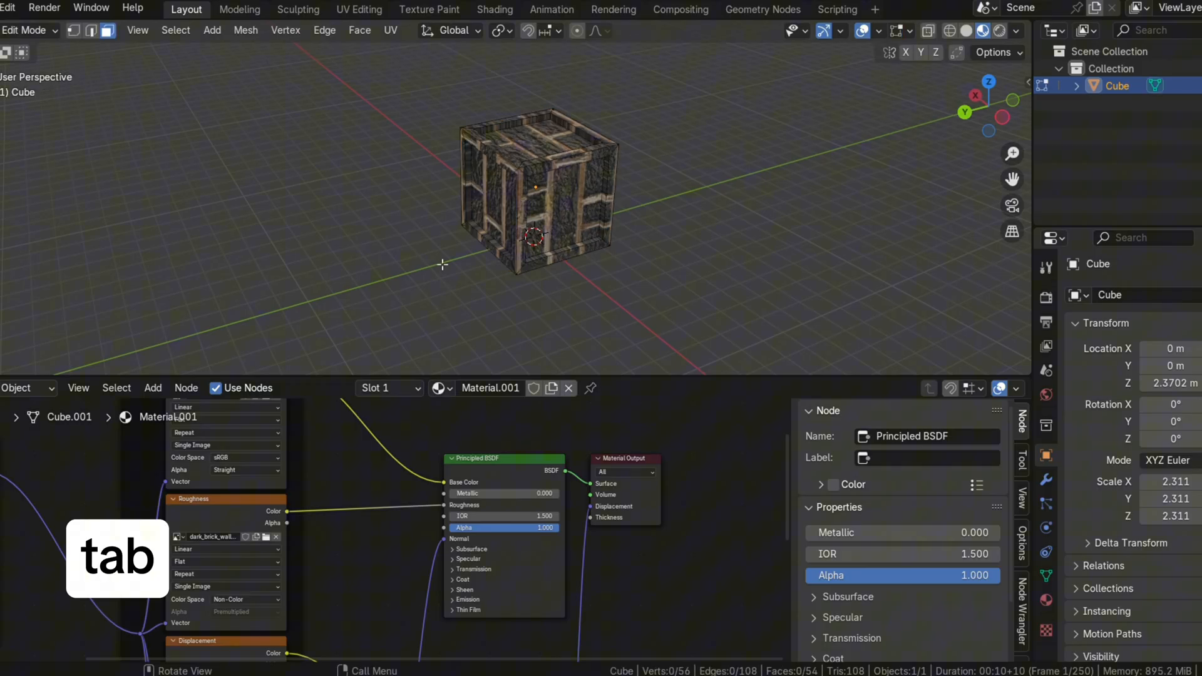
Select all faces, apply Smart UV Project, and return to Object Mode.
{"action": "key", "text": "a"}
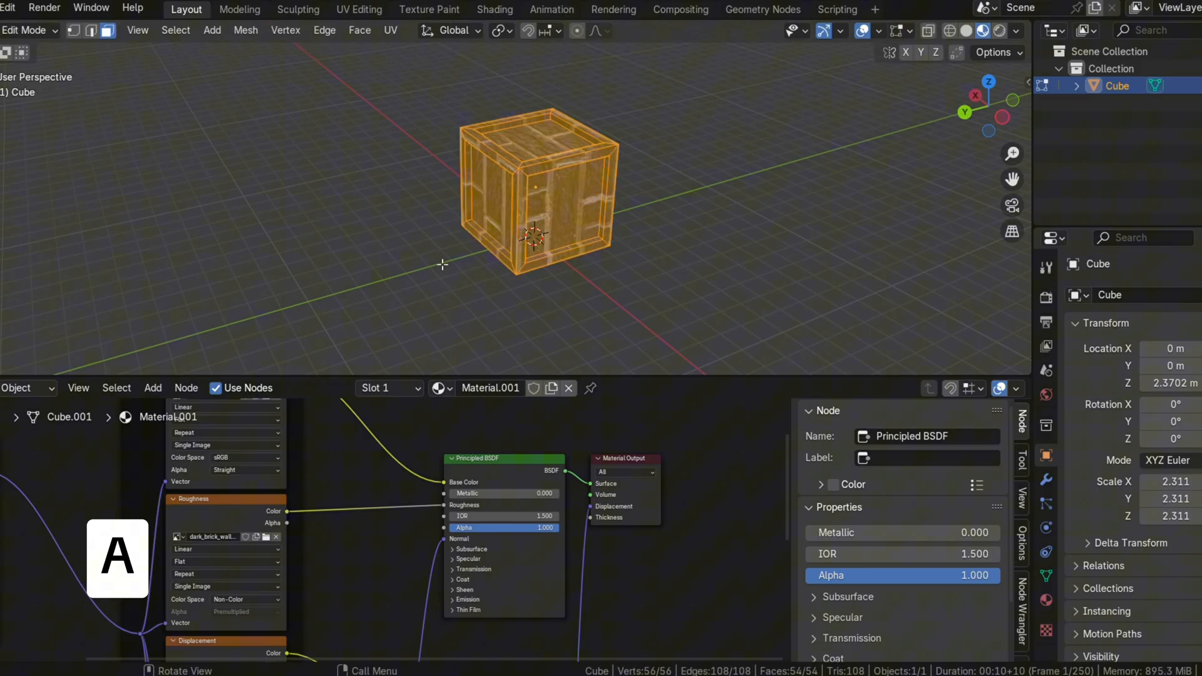
{"action": "key", "text": "u"}
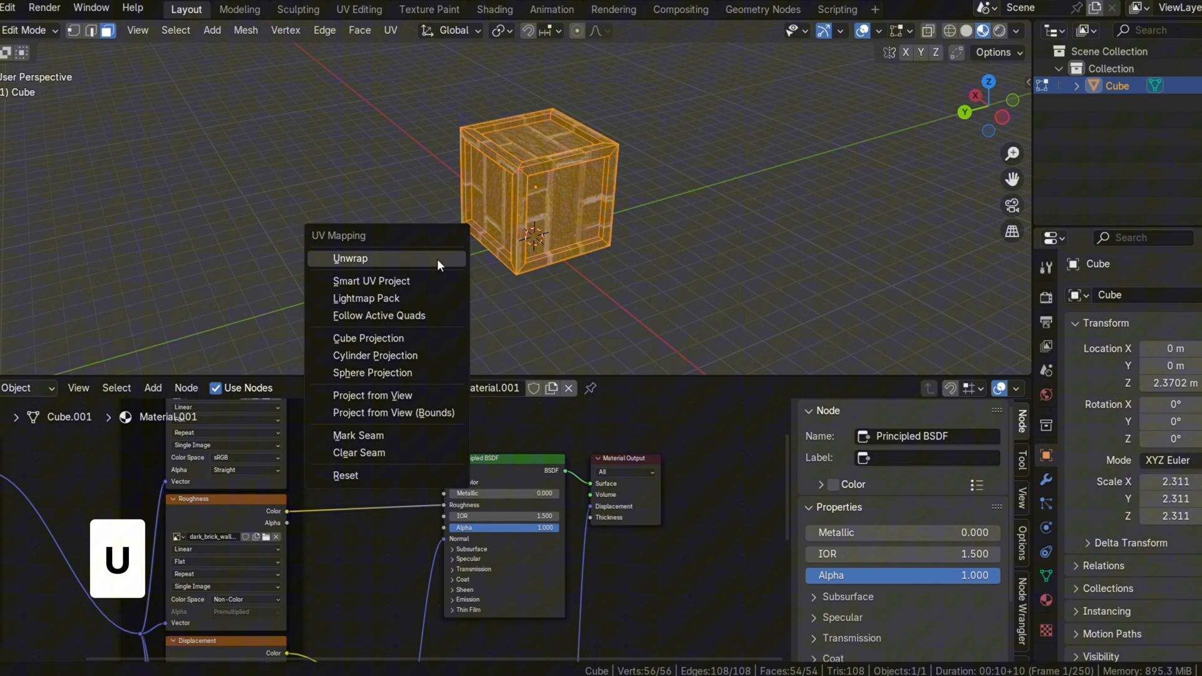
{"action": "left_click", "coordinate": [372, 280]}
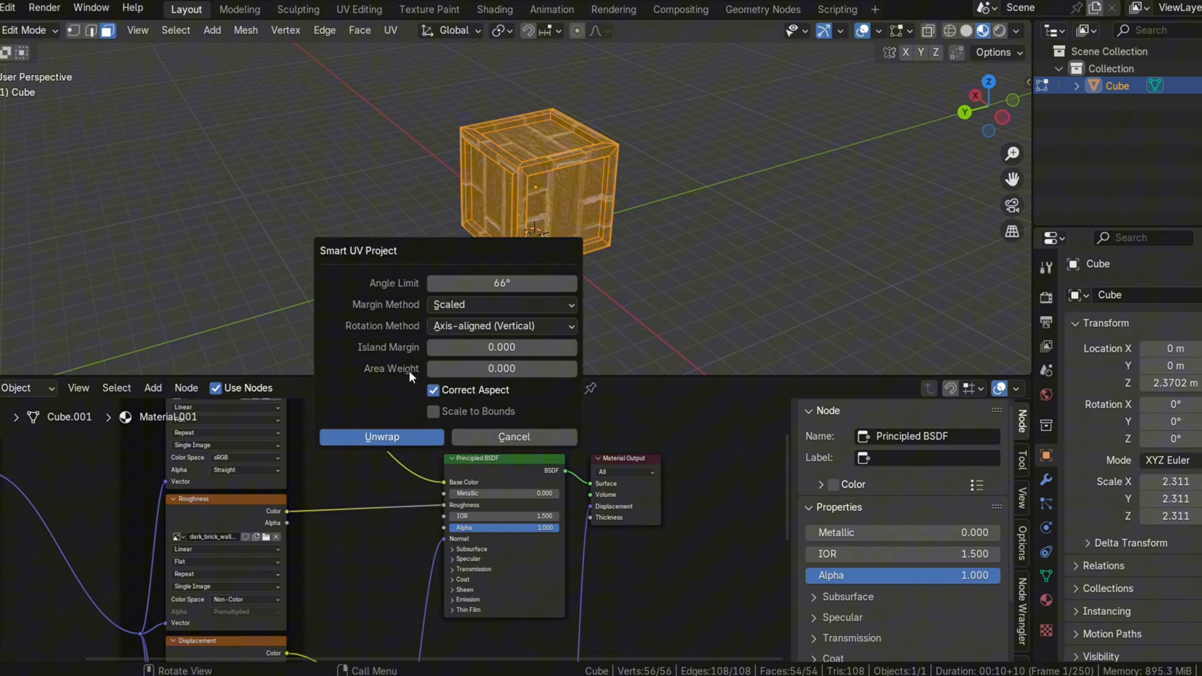
{"action": "left_click", "coordinate": [382, 436]}
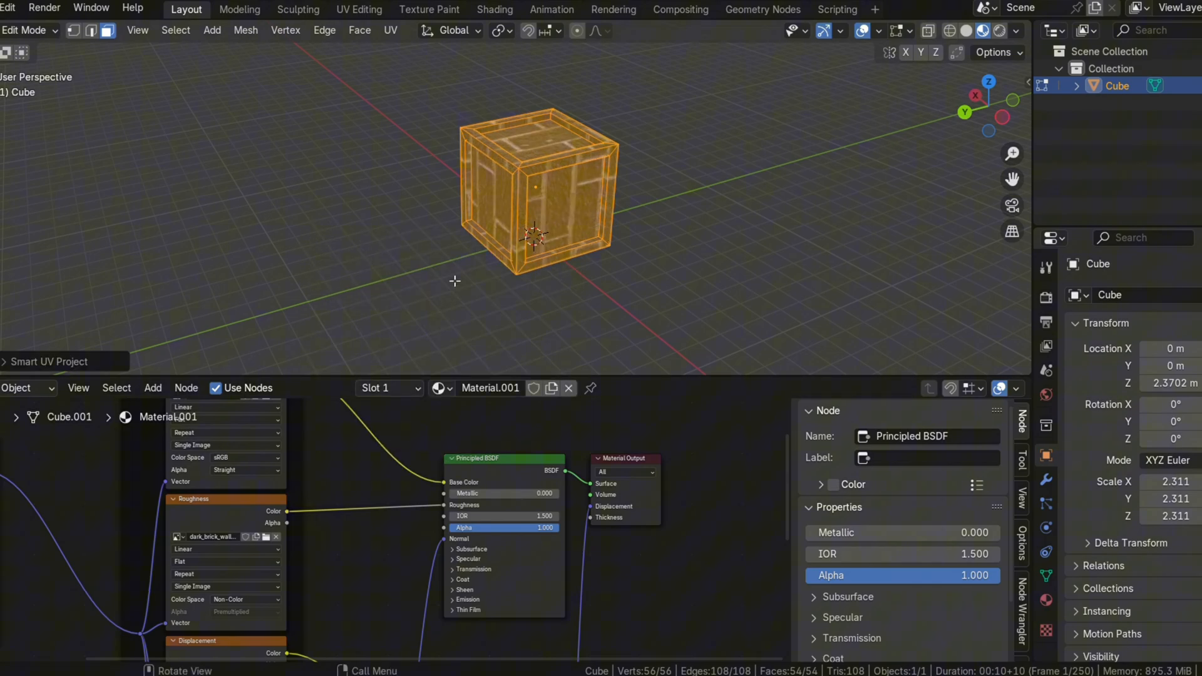
{"action": "key", "text": "Tab"}
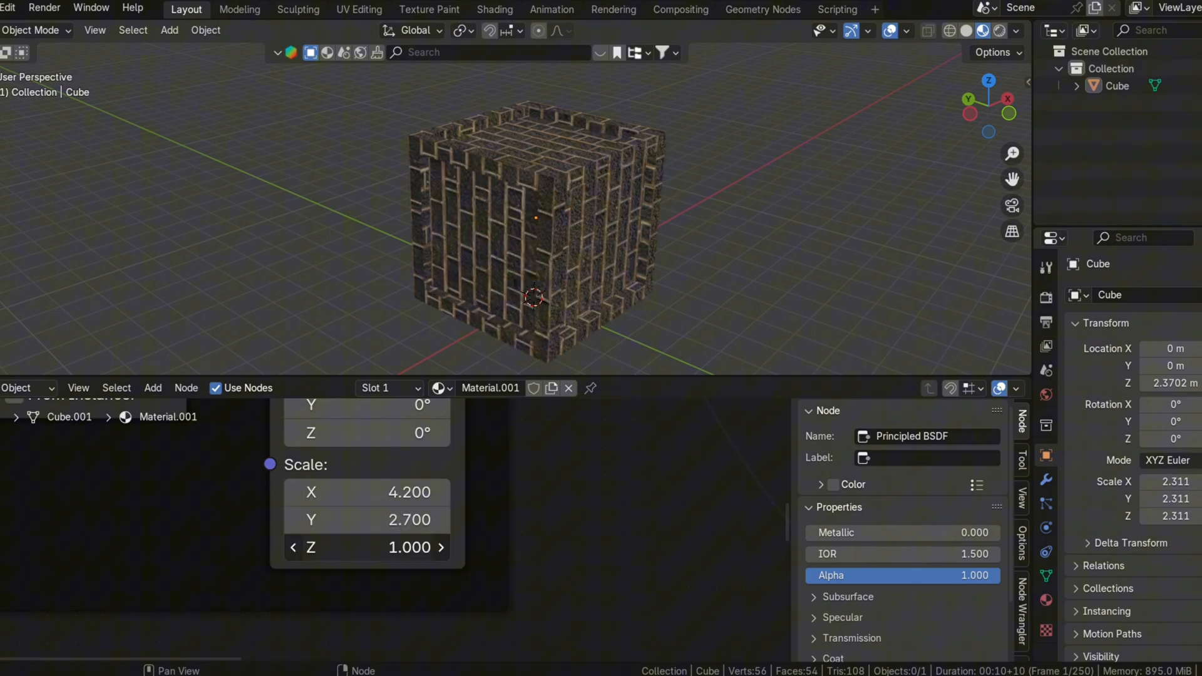
Raise the Mapping node's Z scale toward 1.3.
{"action": "left_click", "coordinate": [436, 548]}
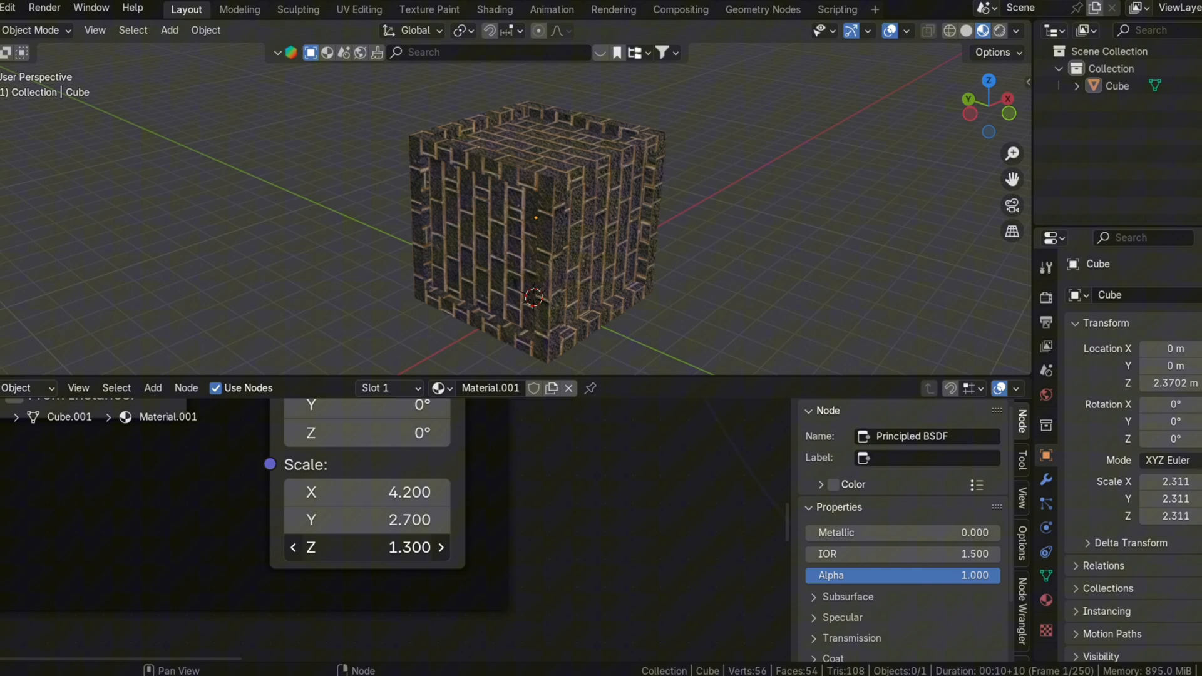
{"action": "left_click", "coordinate": [441, 547]}
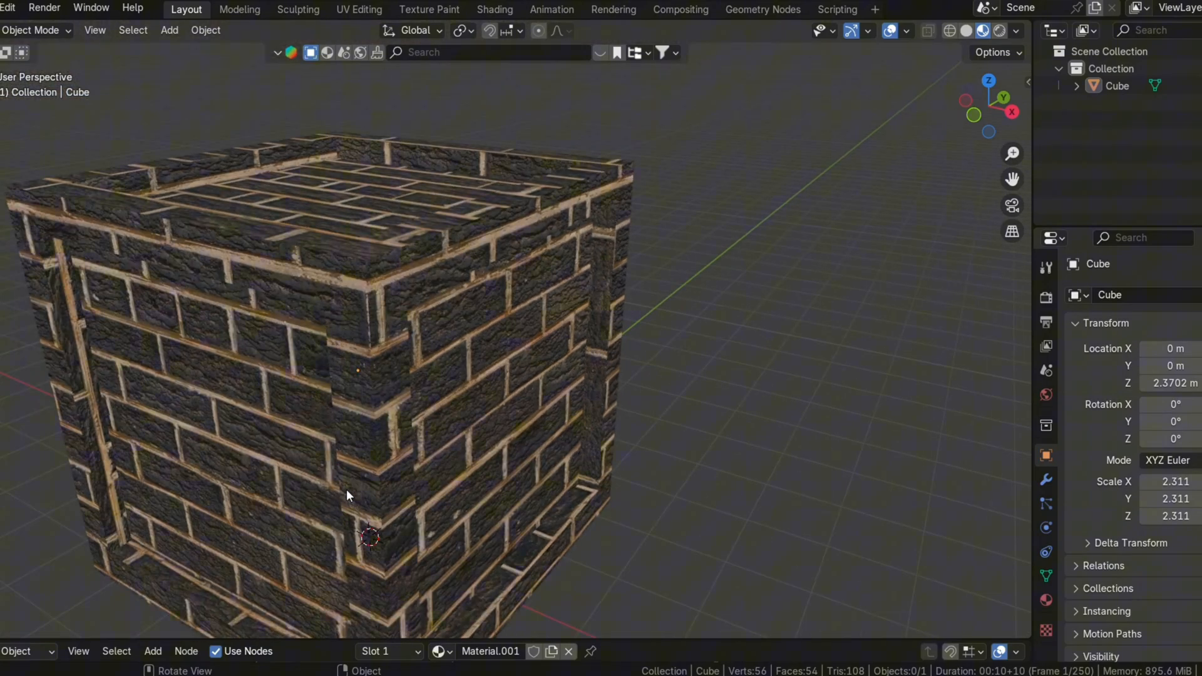
Switch to the other Blender file showing the gaming-room scene.
{"action": "left_click", "coordinate": [239, 10]}
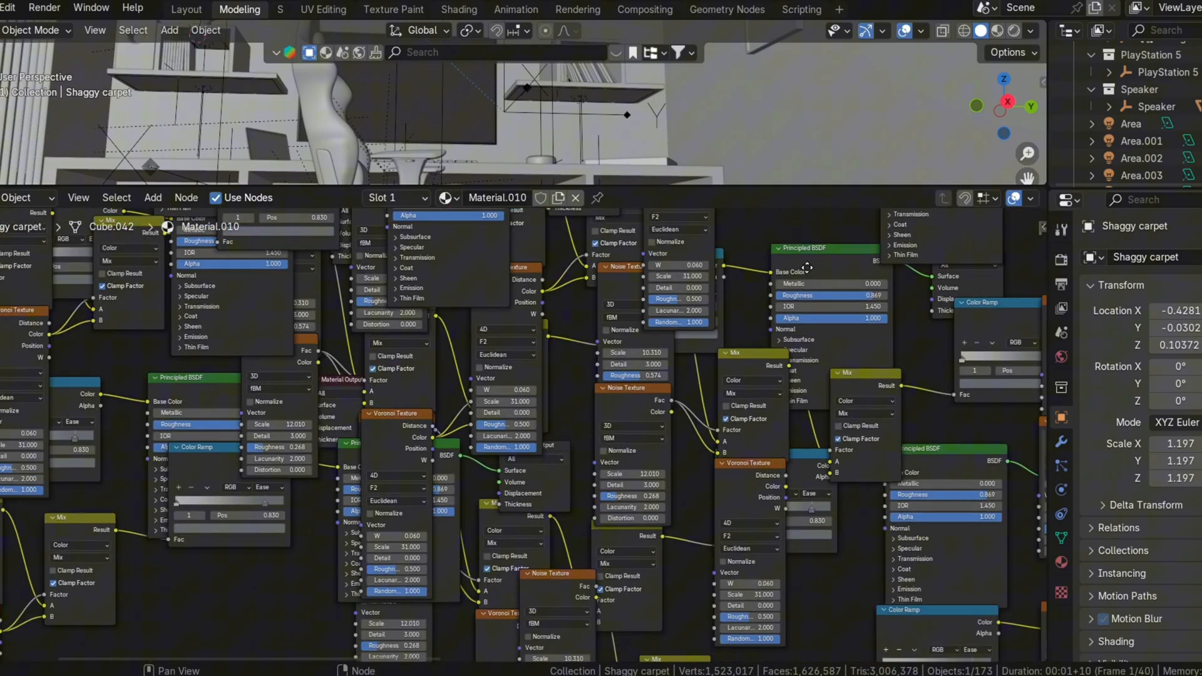
{"action": "left_click", "coordinate": [185, 9]}
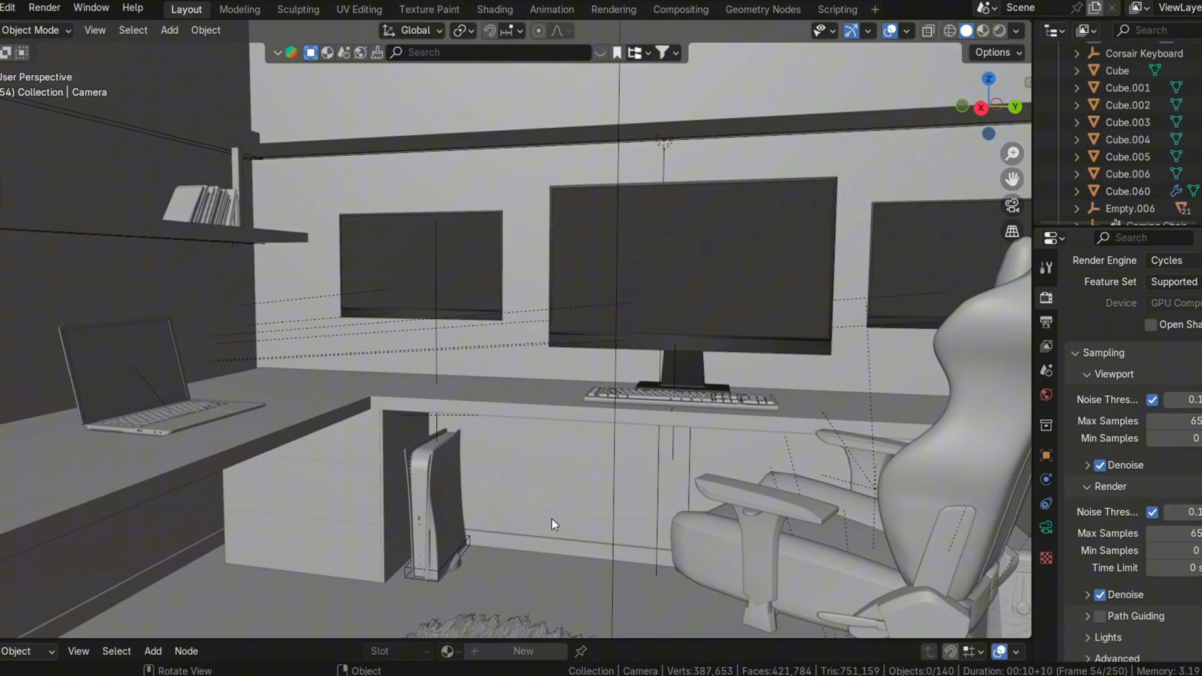